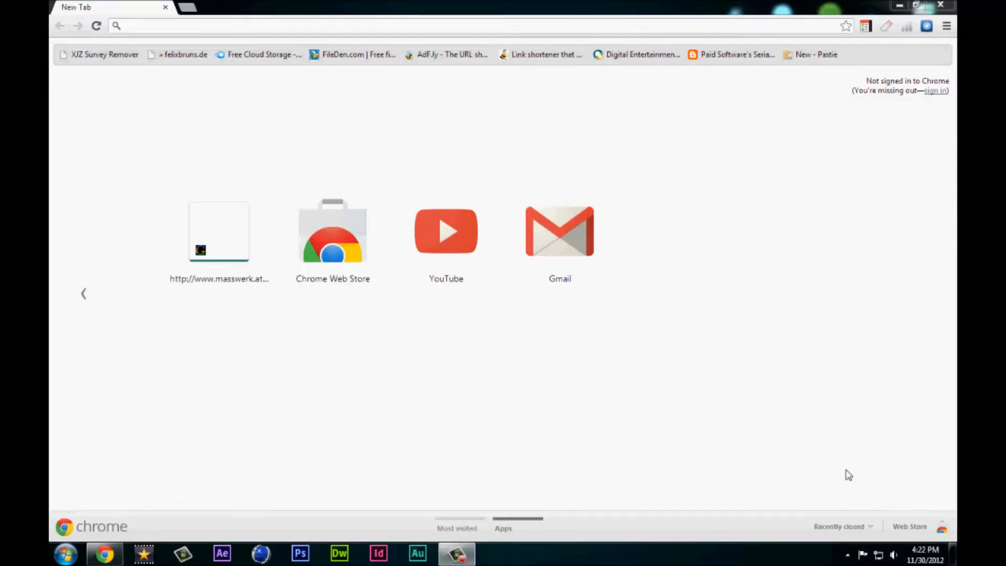
{"action": "mouse_move", "coordinate": [788, 377]}
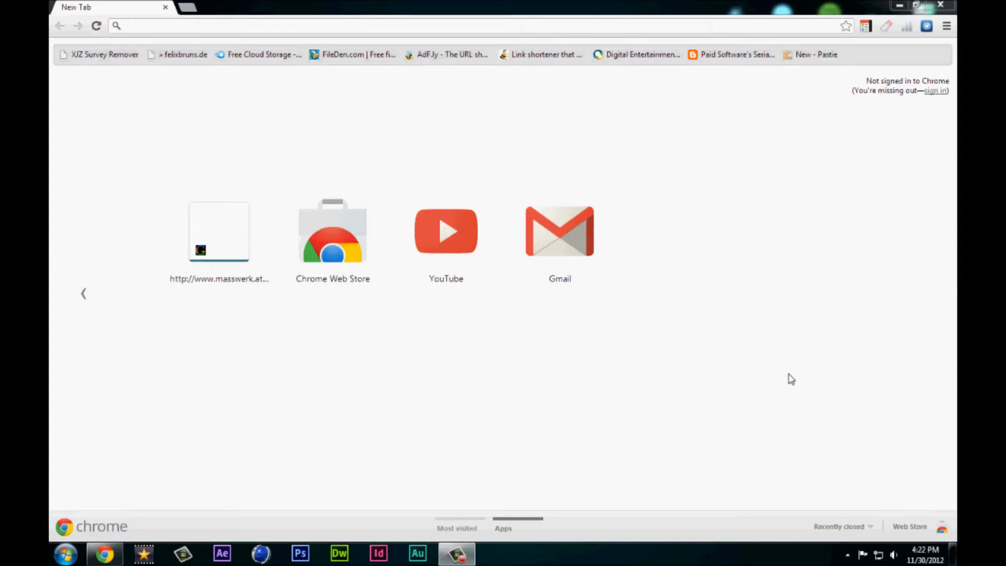
{"action": "mouse_move", "coordinate": [160, 319]}
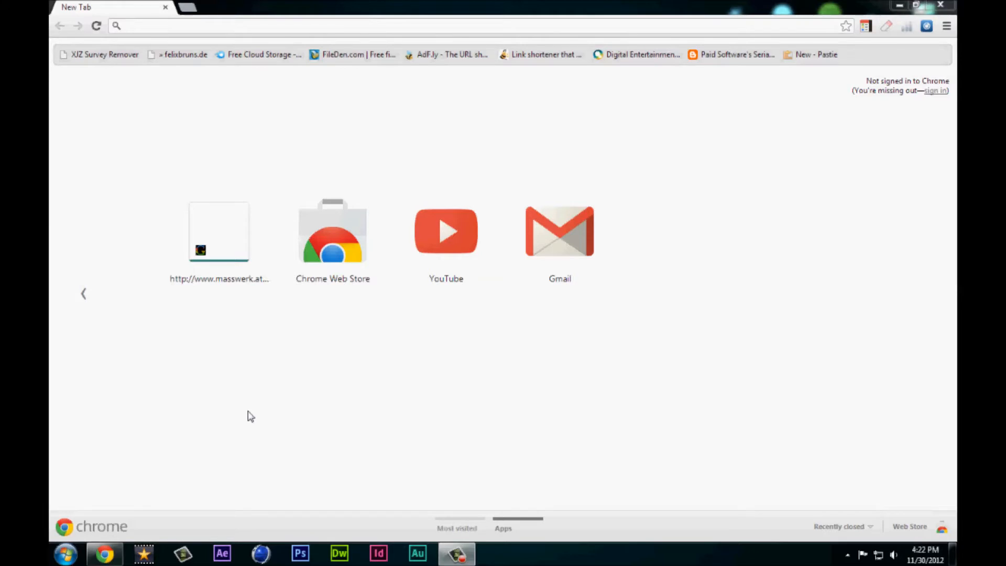
{"action": "mouse_move", "coordinate": [257, 419]}
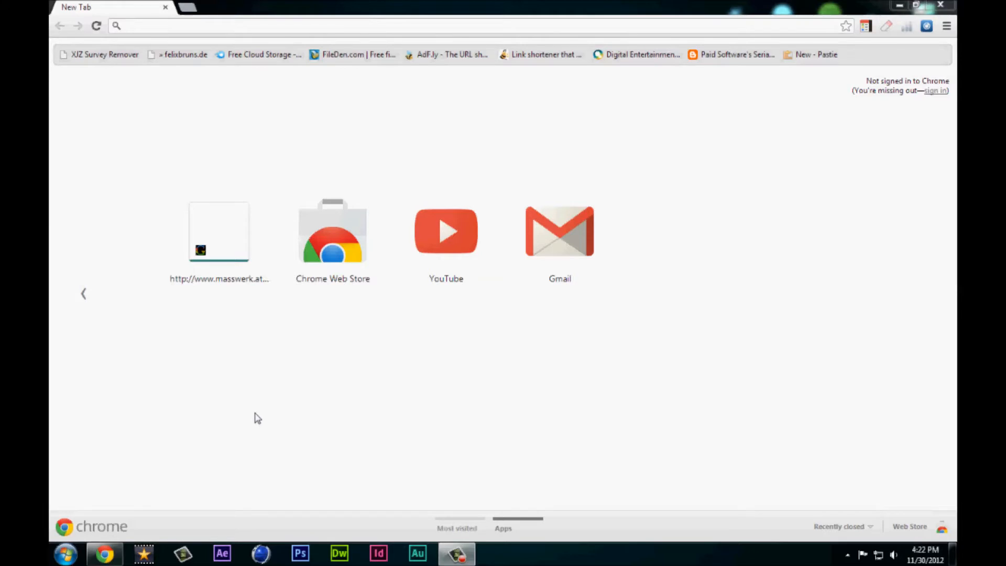
{"action": "mouse_move", "coordinate": [264, 413]}
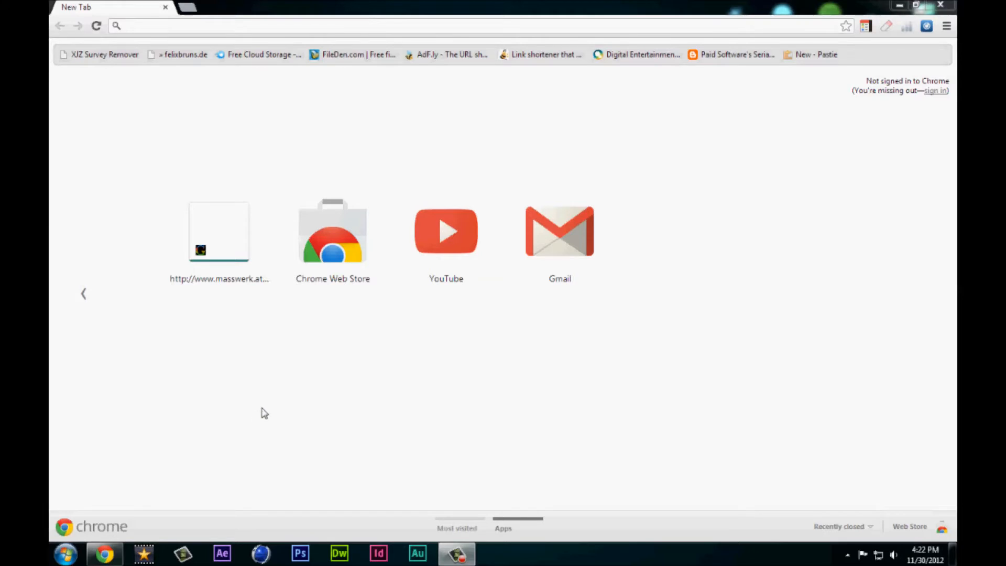
{"action": "mouse_move", "coordinate": [344, 328]}
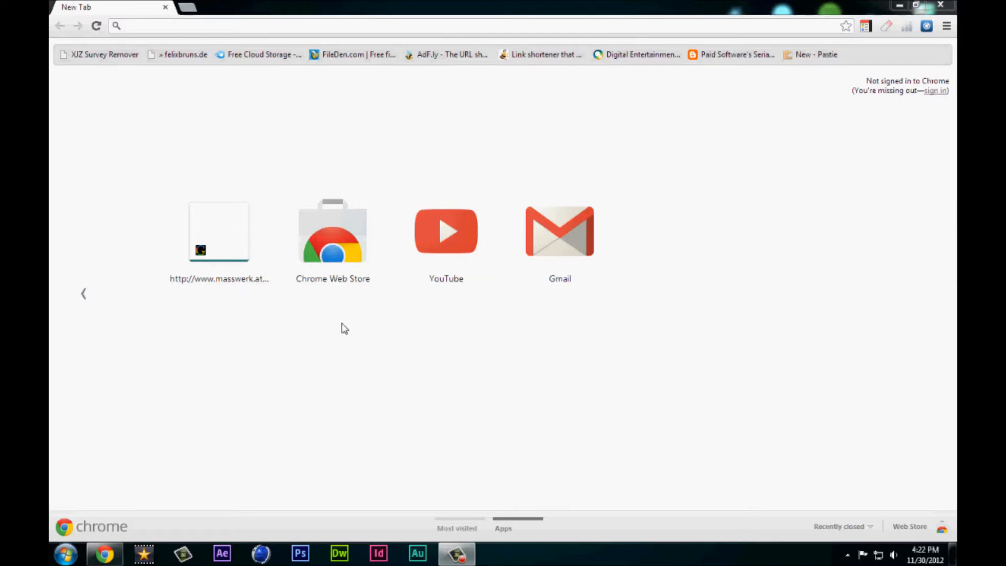
{"action": "mouse_move", "coordinate": [464, 373]}
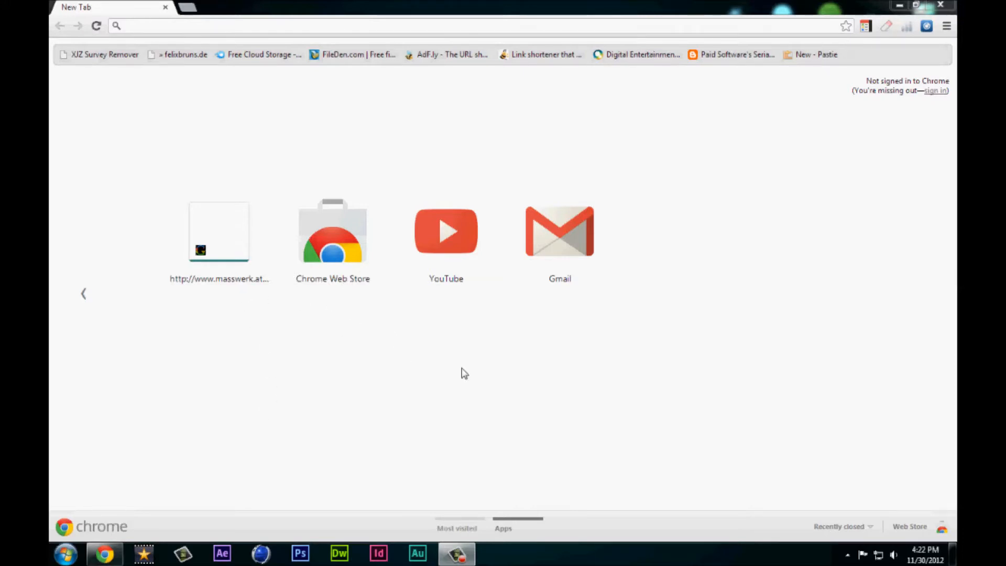
{"action": "mouse_move", "coordinate": [469, 370]}
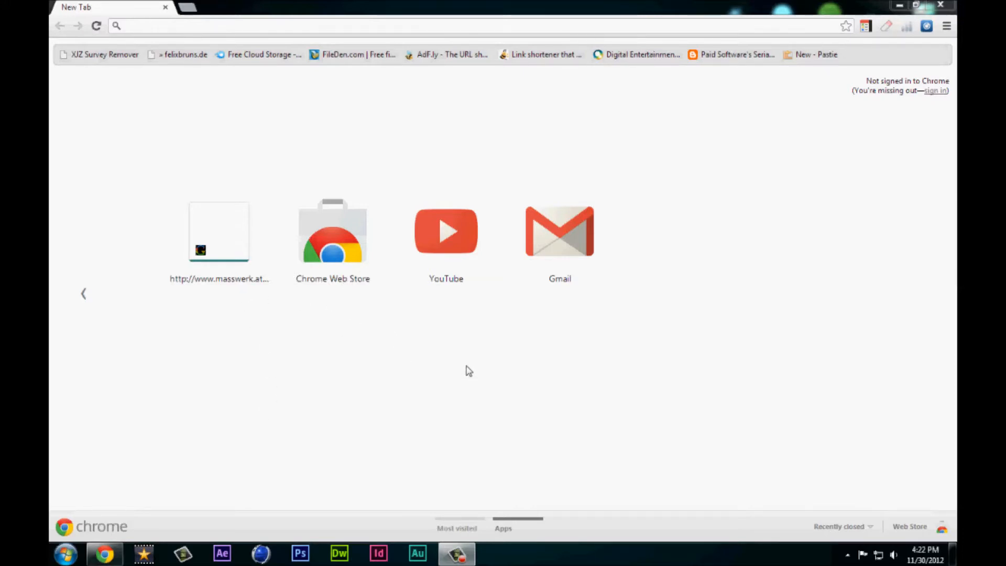
{"action": "mouse_move", "coordinate": [464, 427]}
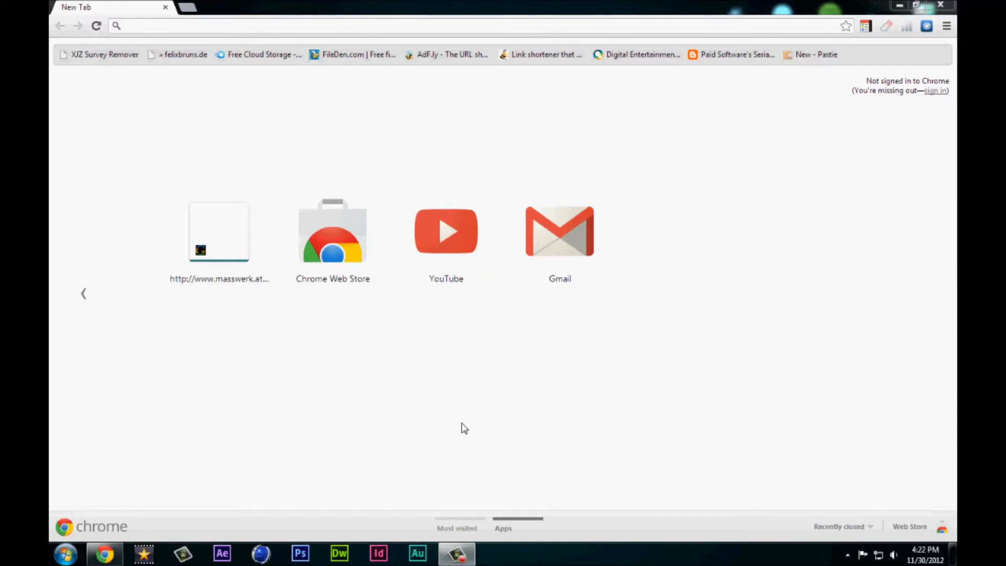
{"action": "mouse_move", "coordinate": [557, 427]}
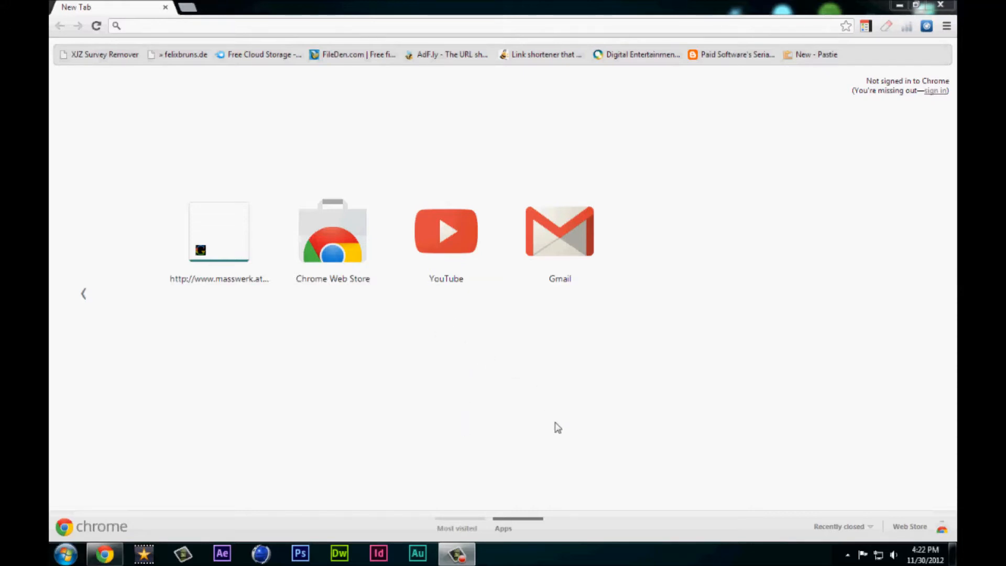
{"action": "mouse_move", "coordinate": [569, 449]}
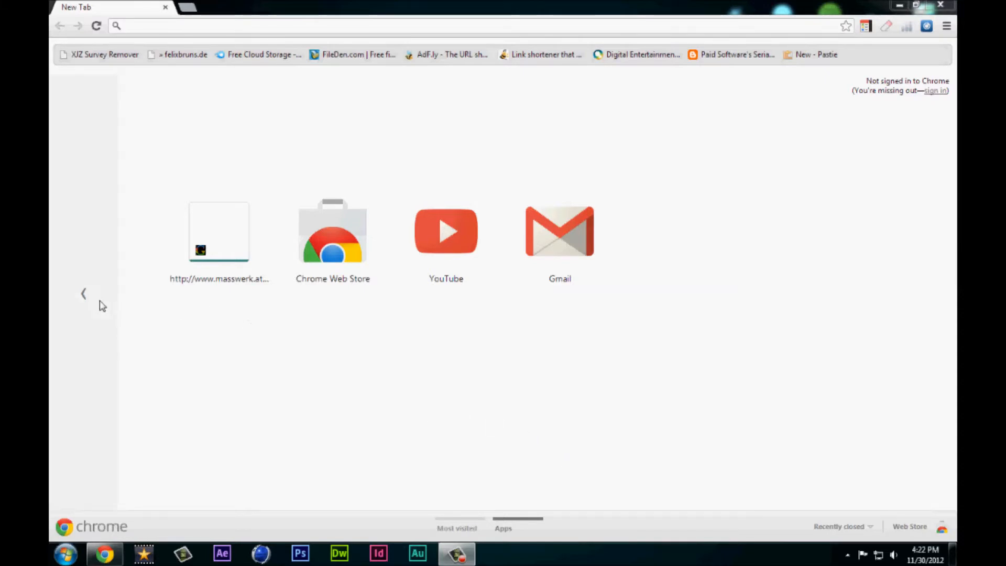
{"action": "mouse_move", "coordinate": [384, 434]}
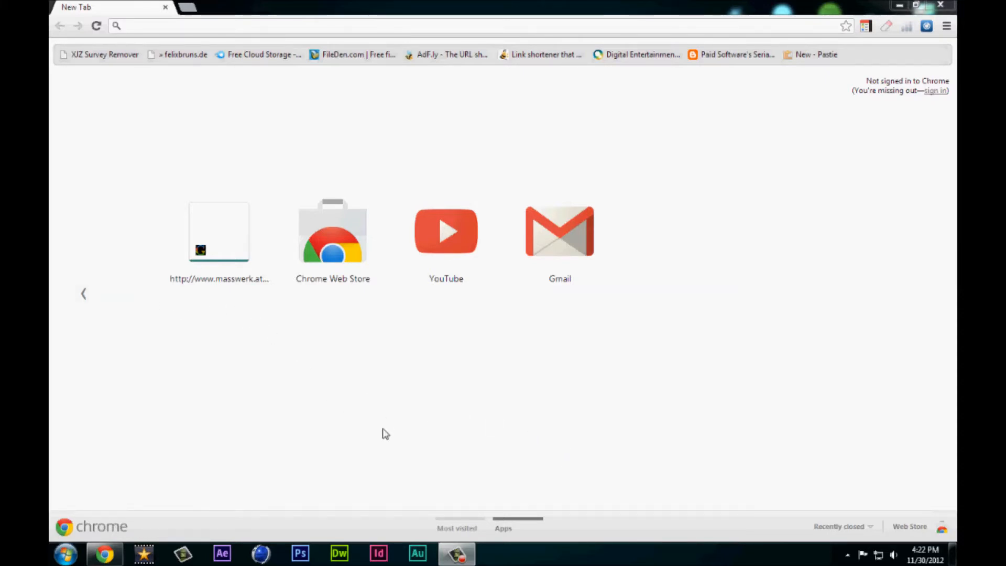
{"action": "mouse_move", "coordinate": [240, 314]}
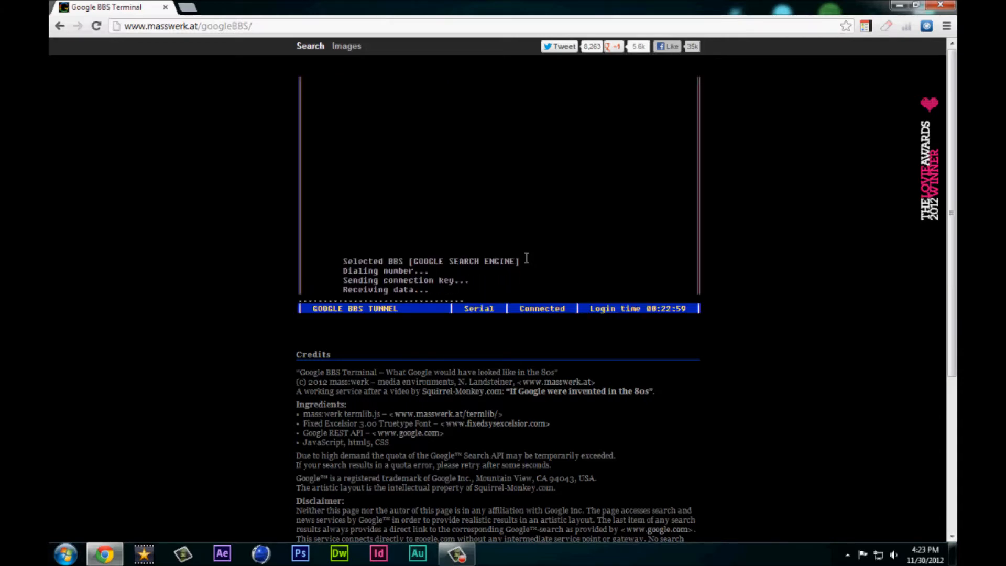
Click into the Google BBS Terminal page while it dials in to the search prompt
{"action": "left_click", "coordinate": [893, 556]}
{"action": "type", "text": "s"}
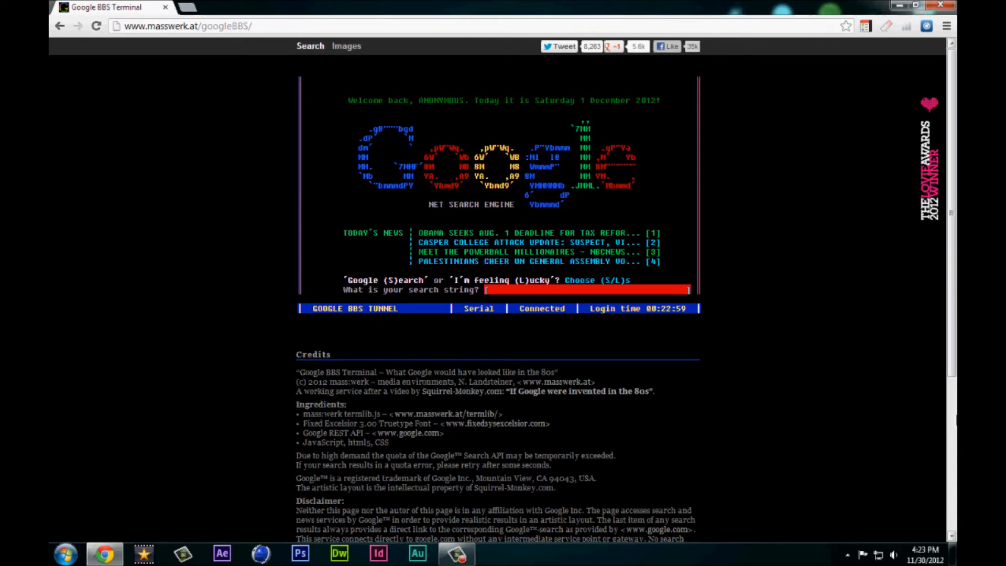
Enter 'TOCDxATV' as the search string in the terminal
{"action": "type", "text": "TOCDxATV"}
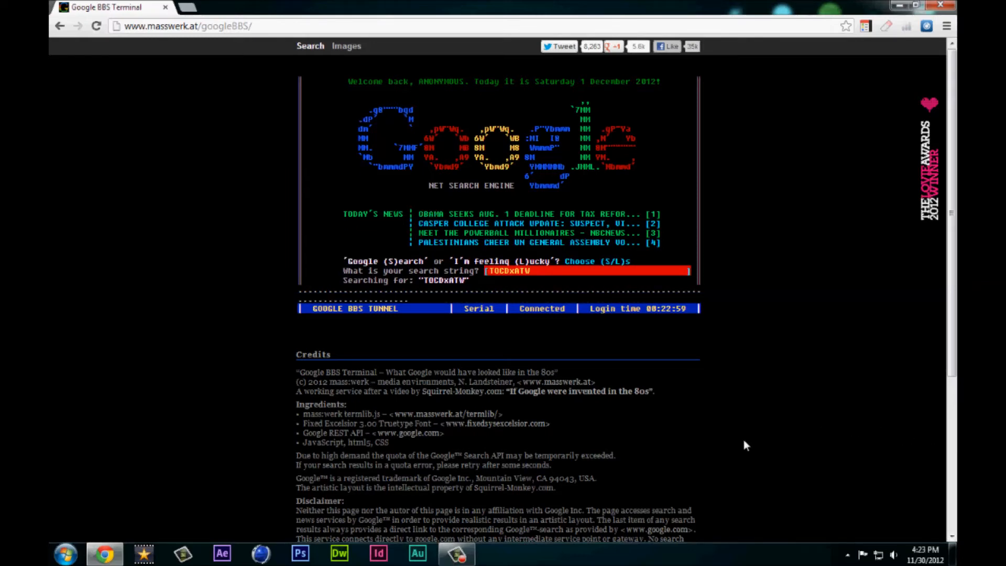
{"action": "mouse_move", "coordinate": [765, 489]}
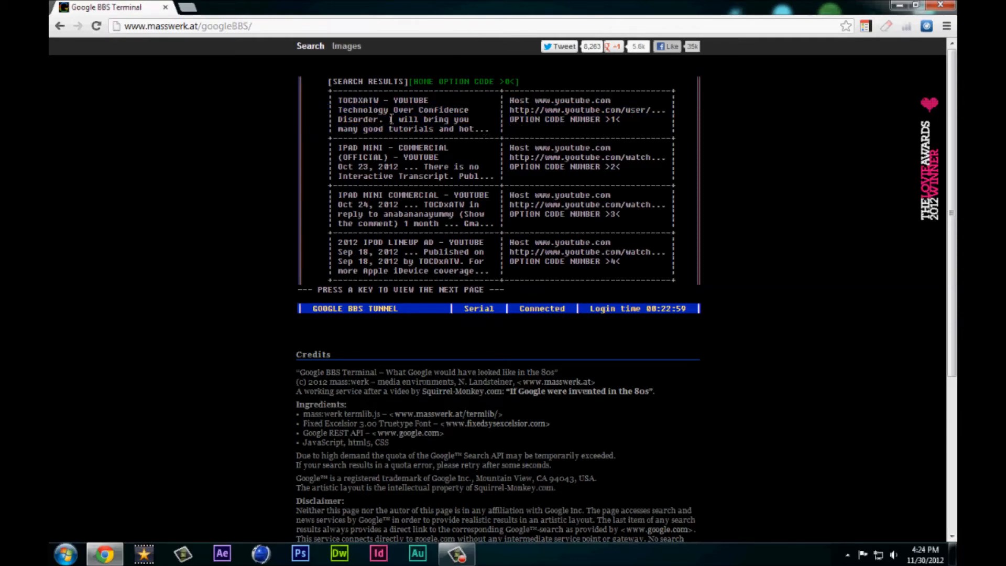
{"action": "mouse_move", "coordinate": [543, 184]}
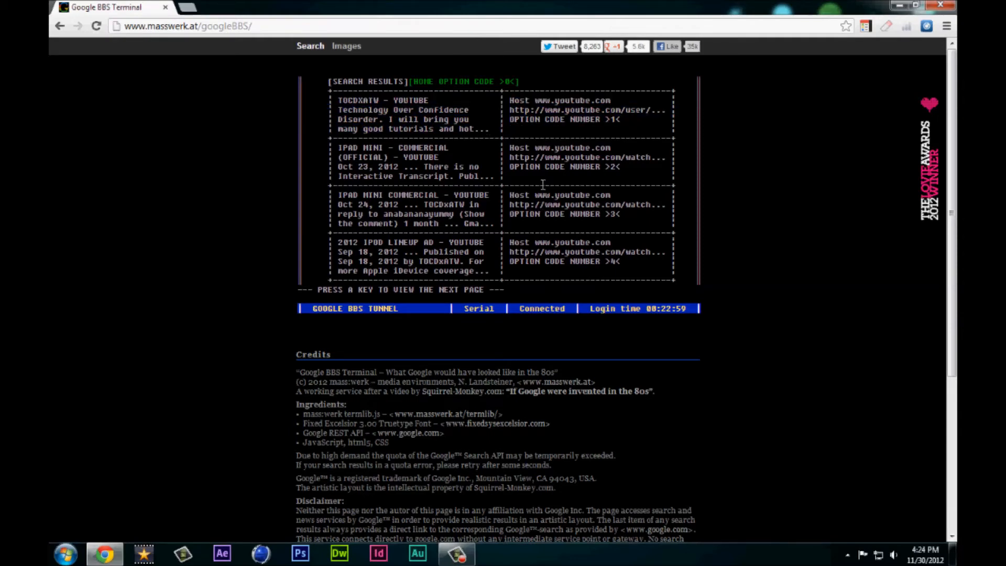
{"action": "mouse_move", "coordinate": [530, 183]}
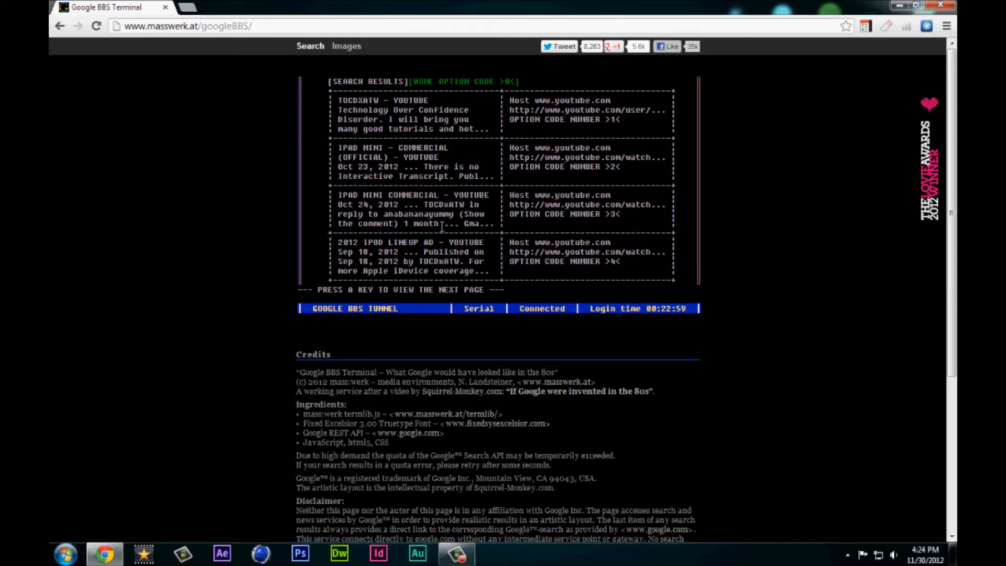
{"action": "mouse_move", "coordinate": [454, 263]}
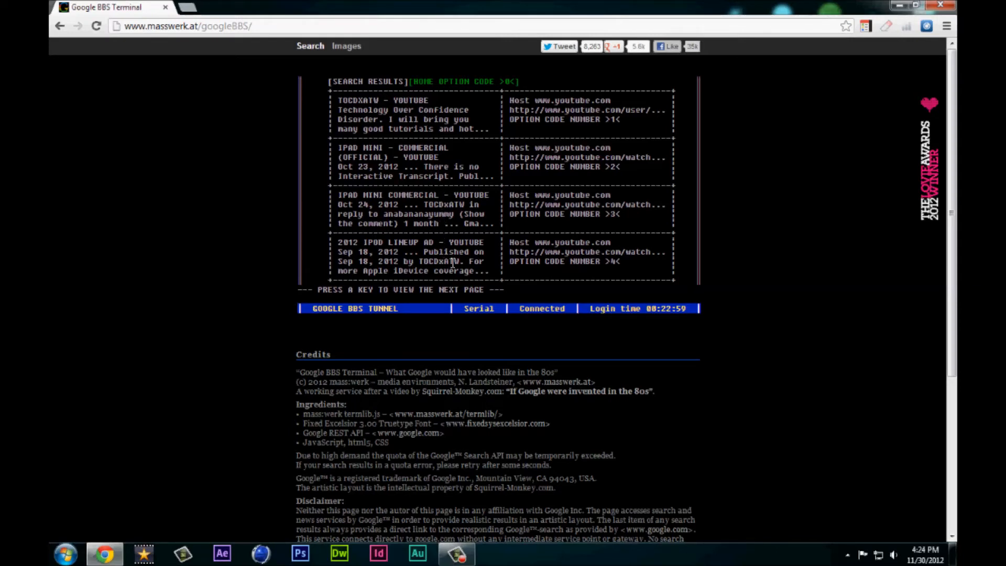
{"action": "mouse_move", "coordinate": [617, 217]}
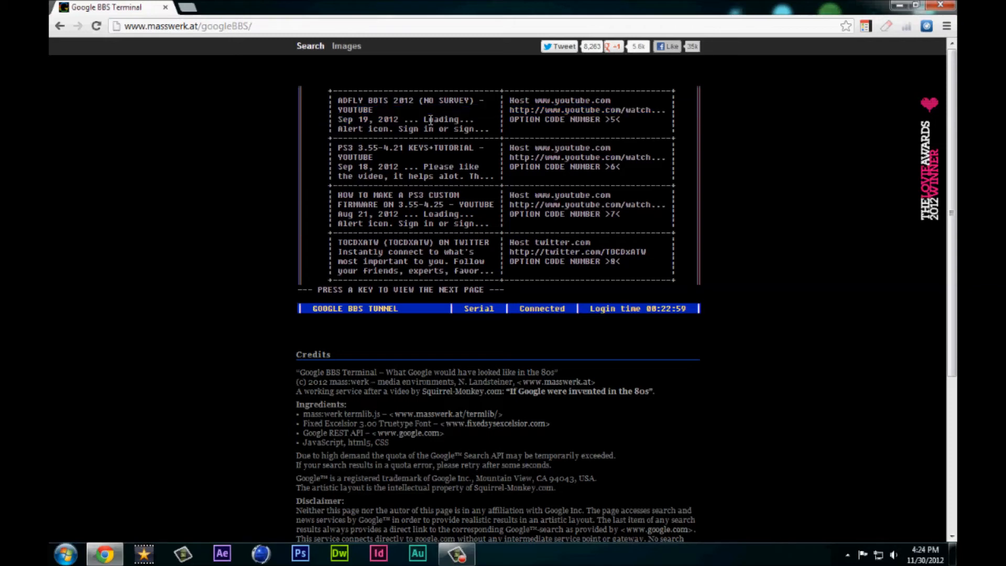
{"action": "mouse_move", "coordinate": [454, 145]}
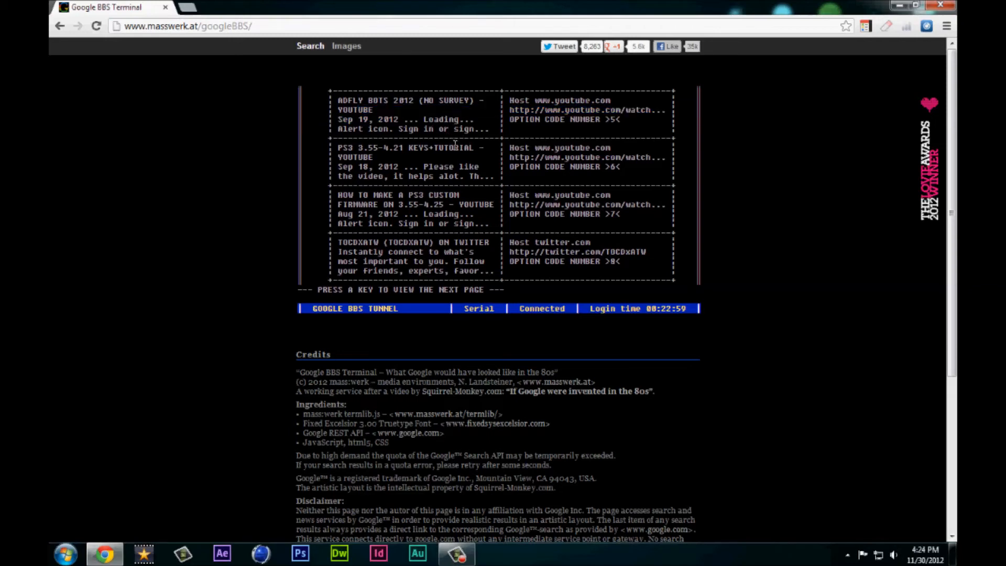
{"action": "mouse_move", "coordinate": [483, 146]}
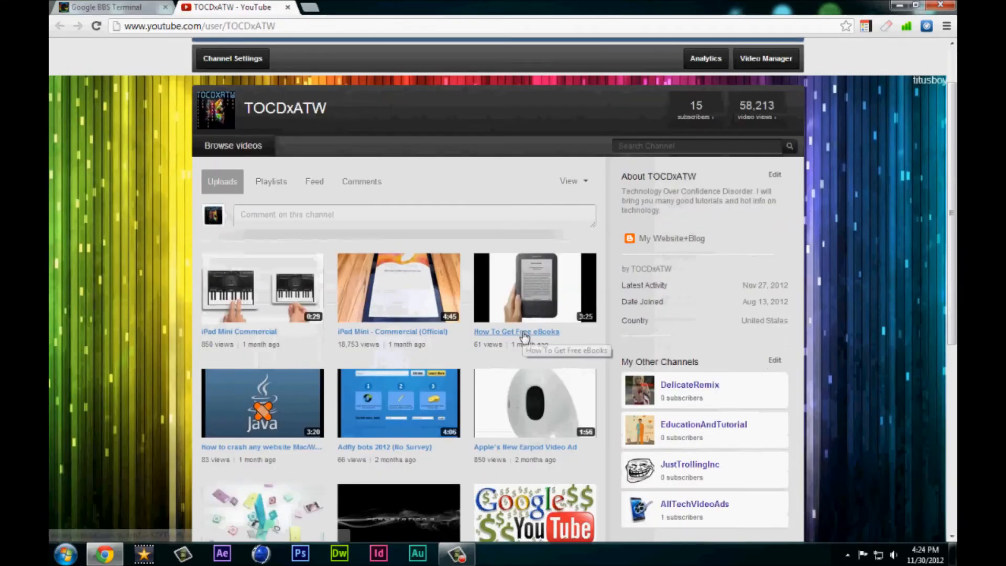
Scroll the TOCDxATW YouTube channel page, then return to the terminal results tab
{"action": "scroll", "scroll_direction": "down", "scroll_amount": 3}
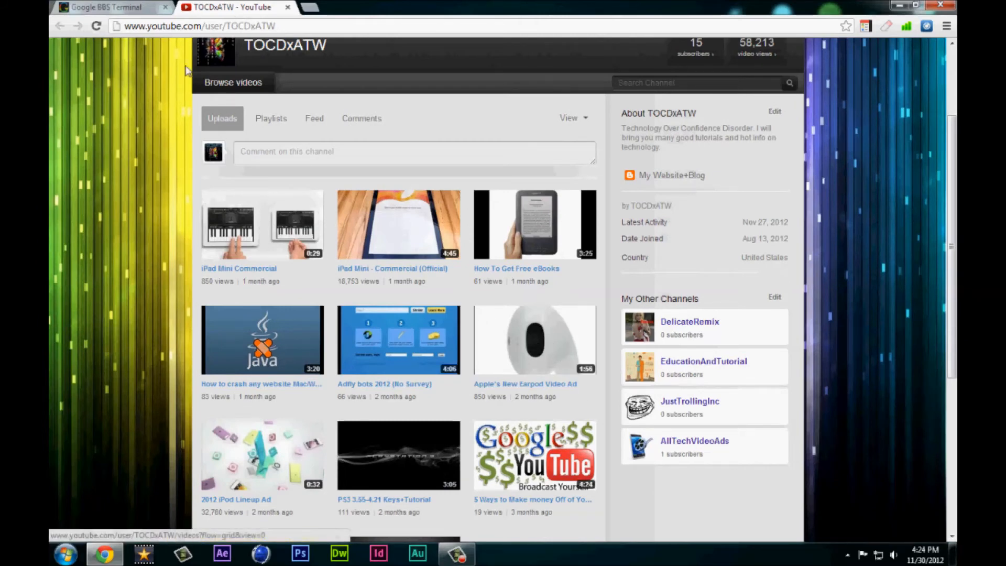
{"action": "left_click", "coordinate": [108, 8]}
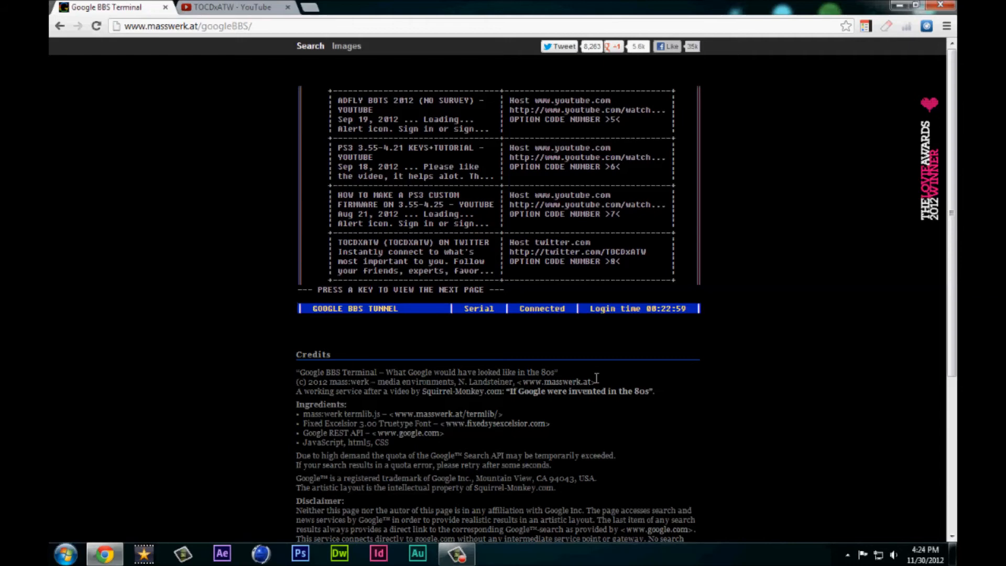
Return to the prompt, choose Lucky, and type 'Les Pauls 96th Birthday'
{"action": "key", "text": "space"}
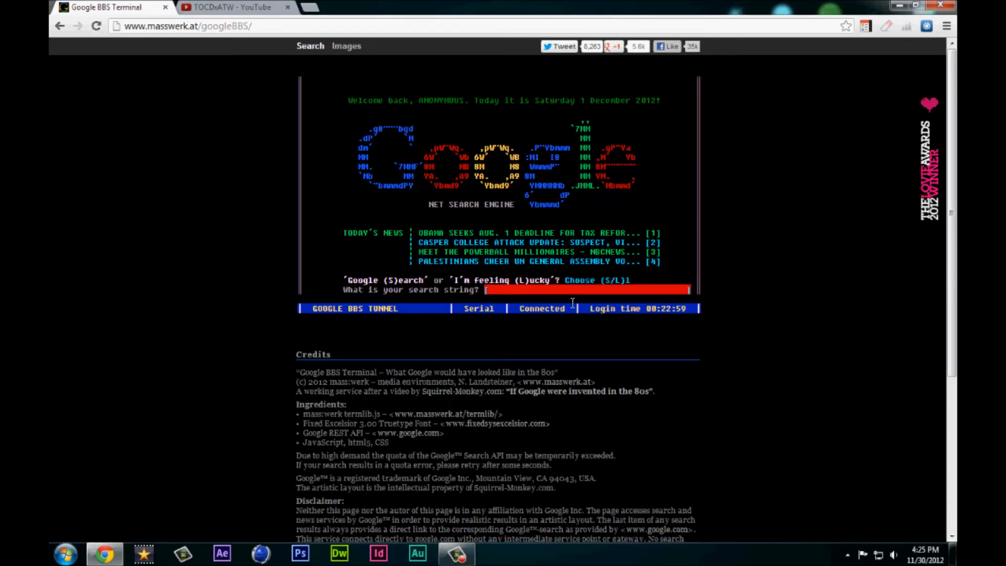
{"action": "type", "text": "L"}
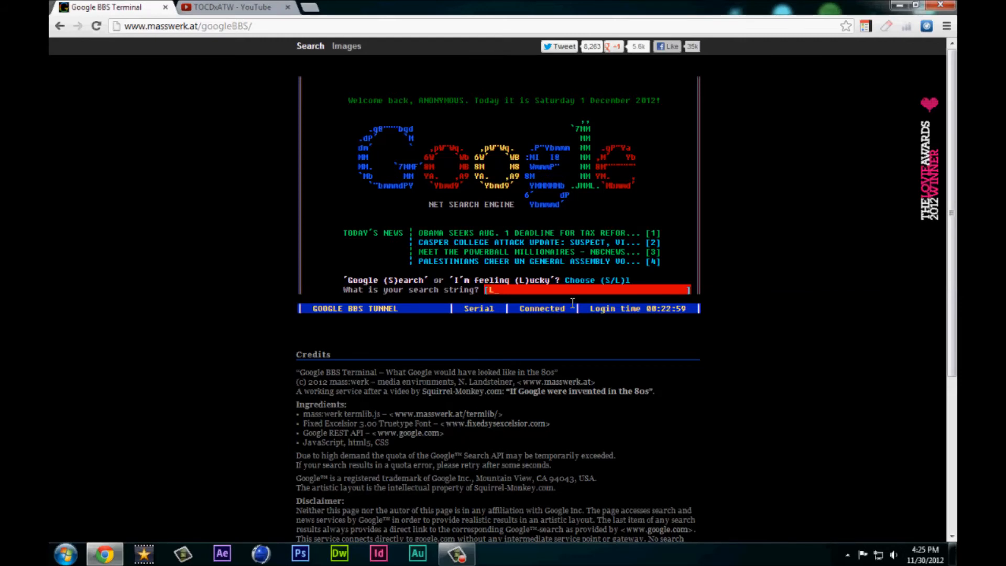
{"action": "type", "text": "Les Pauls"}
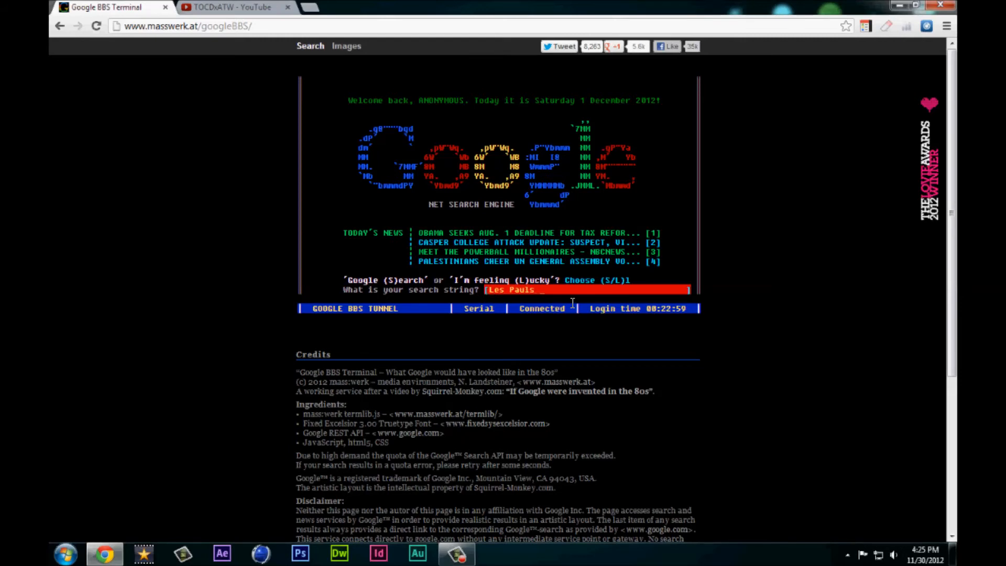
{"action": "type", "text": "96th"}
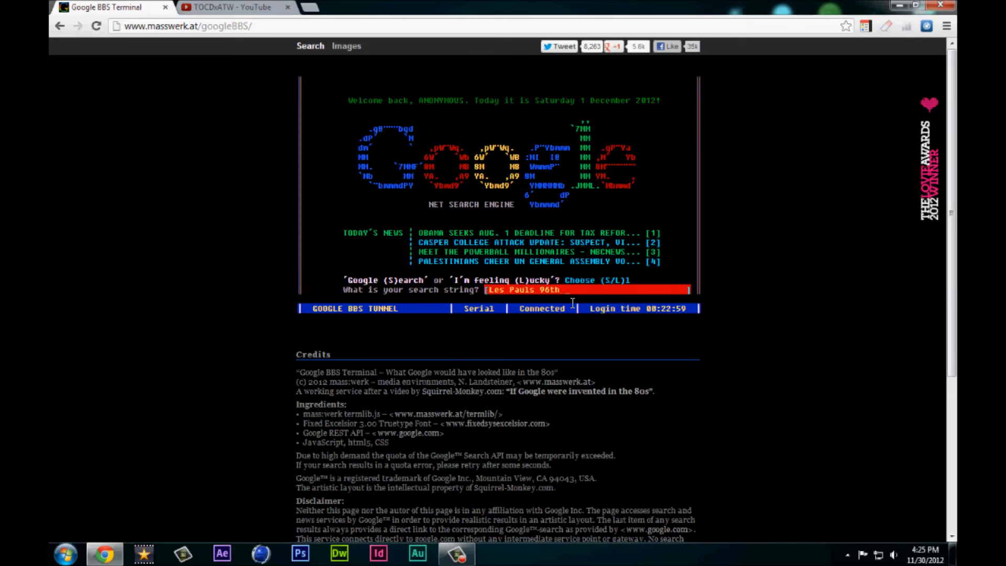
{"action": "type", "text": "B"}
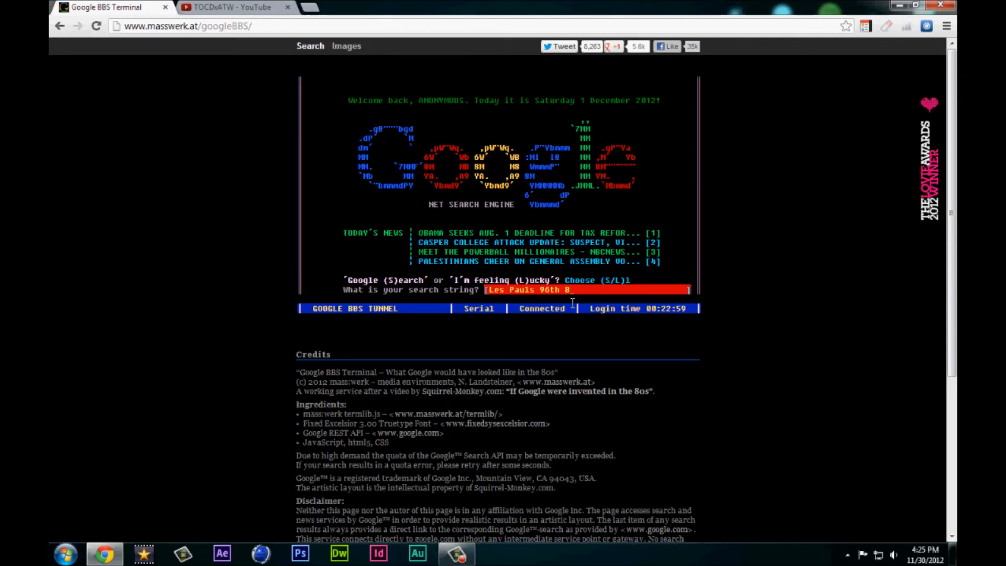
{"action": "type", "text": "irthdY"}
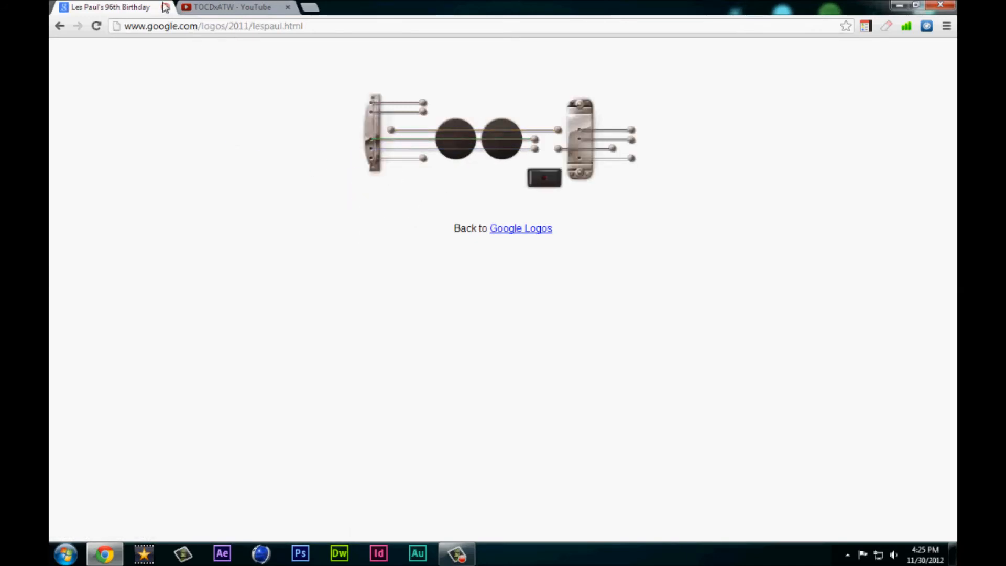
Switch from the Les Paul doodle page to the TOCDxATW YouTube channel tab
{"action": "left_click", "coordinate": [234, 7]}
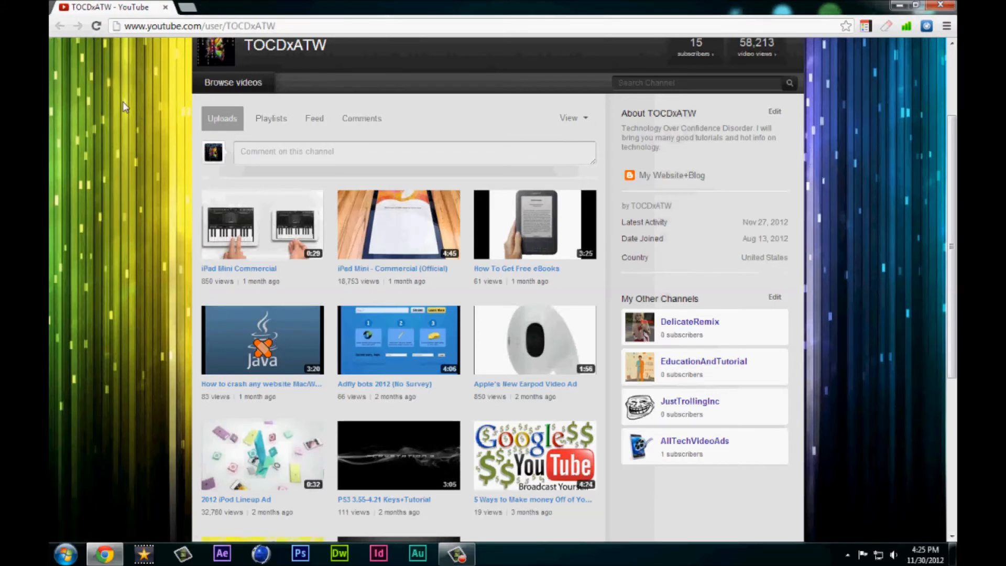
{"action": "mouse_move", "coordinate": [234, 343]}
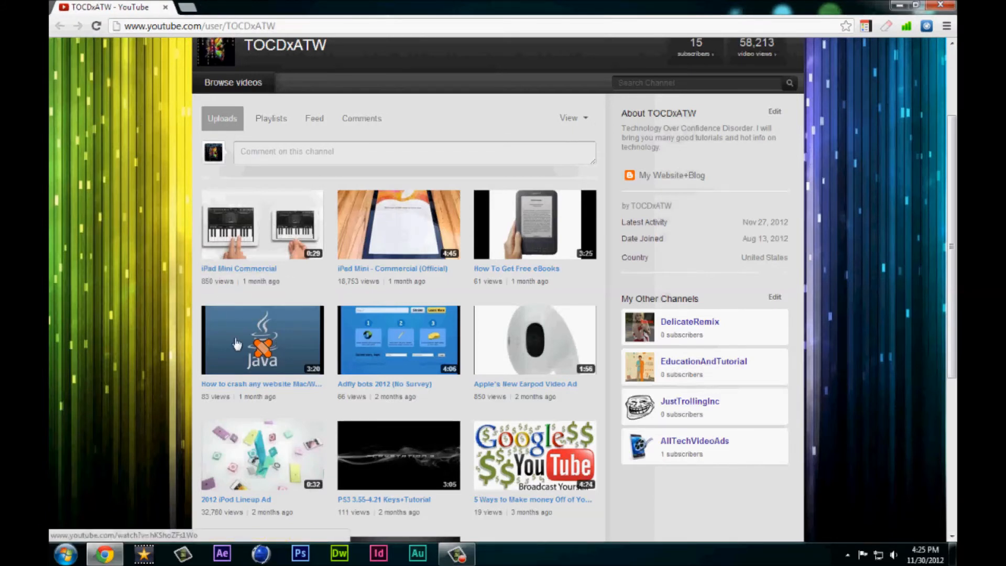
{"action": "mouse_move", "coordinate": [833, 350]}
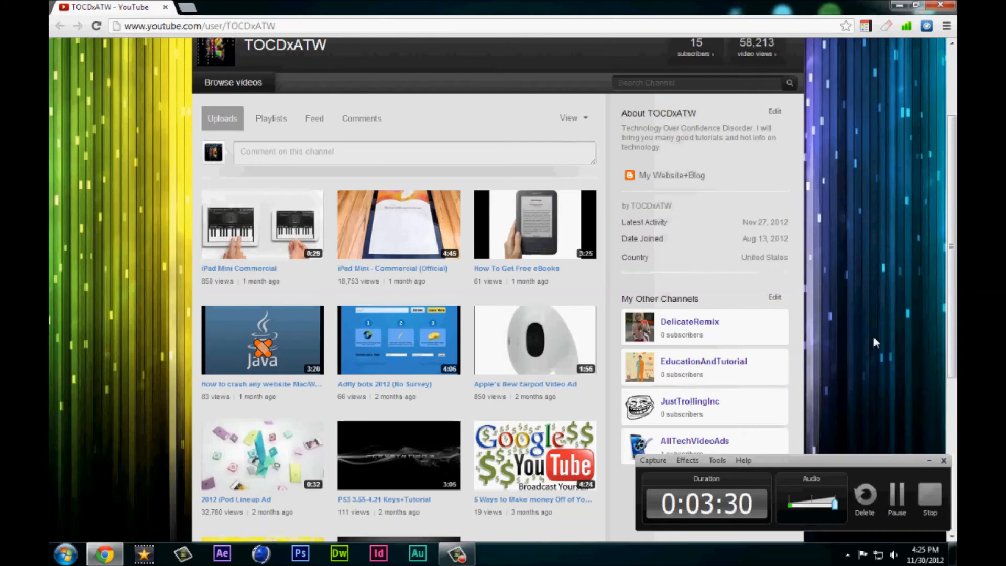
{"action": "mouse_move", "coordinate": [713, 110]}
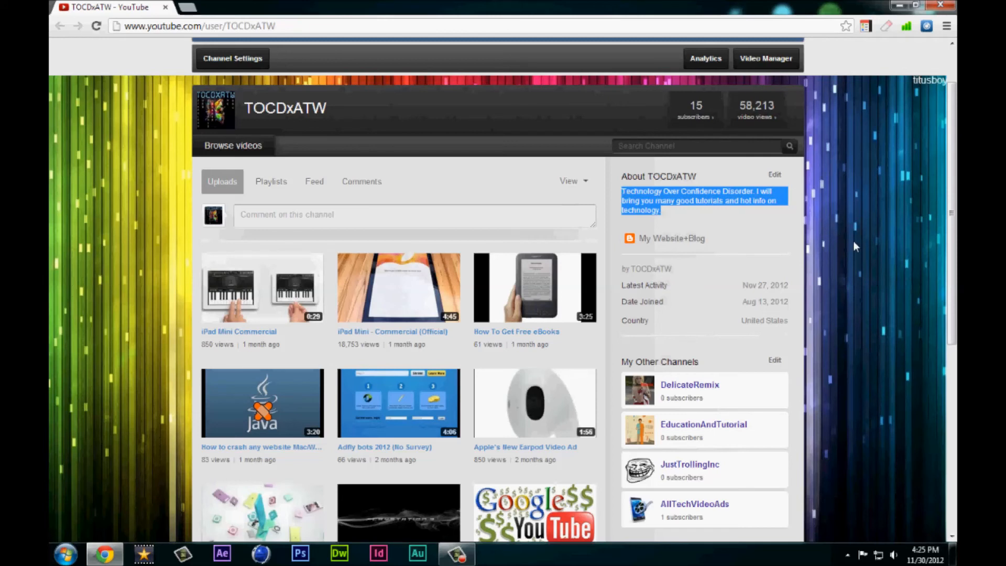
{"action": "mouse_move", "coordinate": [773, 227]}
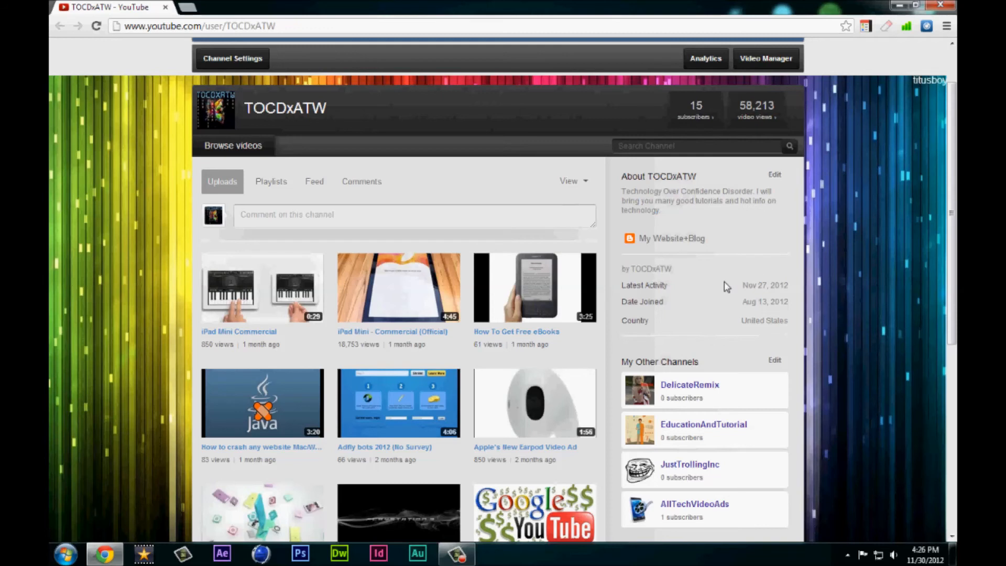
{"action": "mouse_move", "coordinate": [677, 251]}
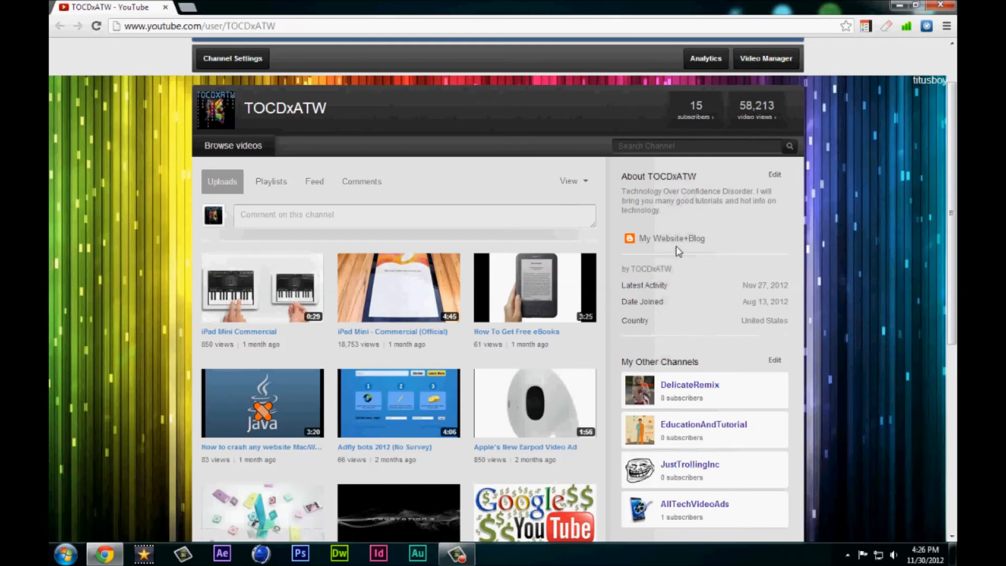
{"action": "mouse_move", "coordinate": [840, 279]}
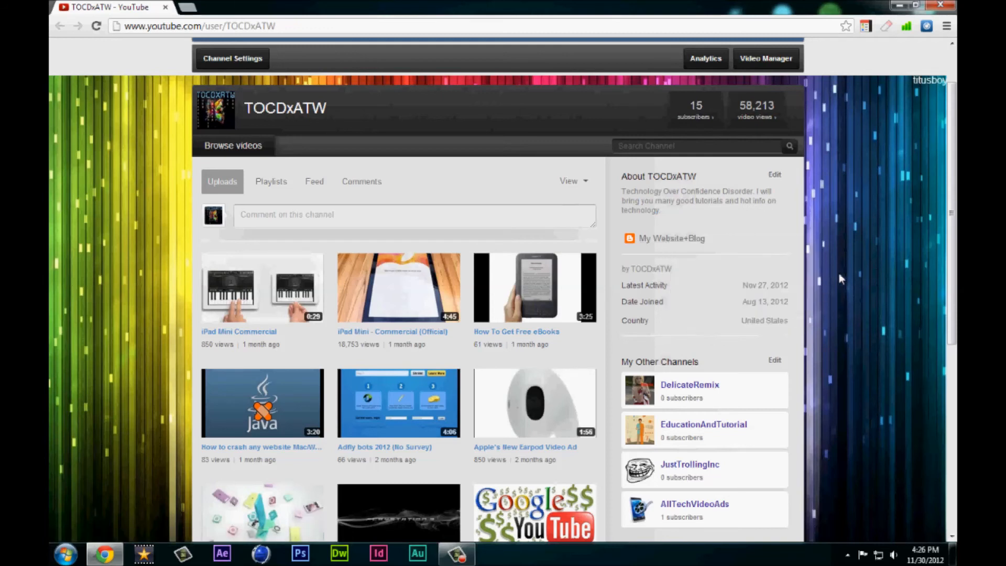
{"action": "mouse_move", "coordinate": [846, 360]}
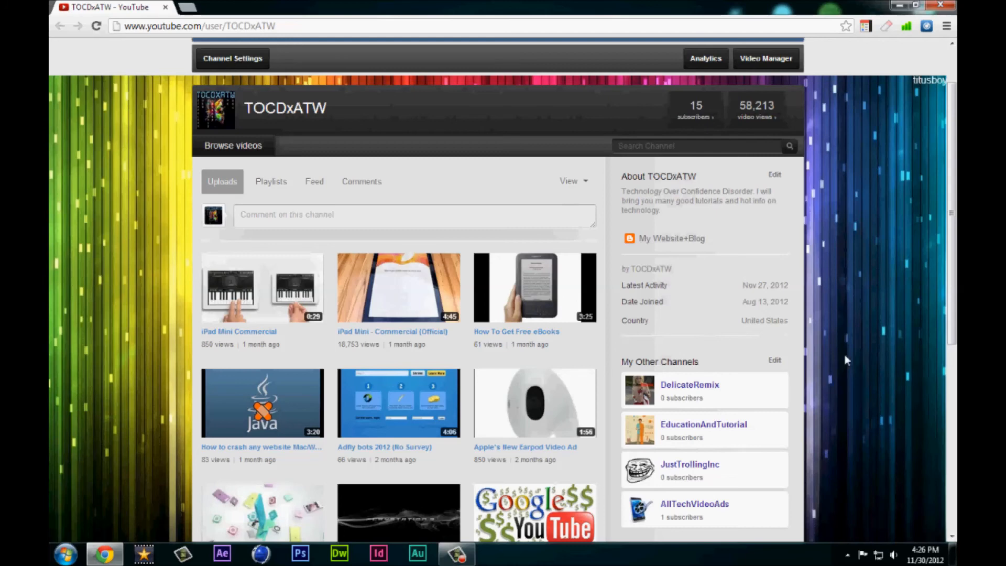
{"action": "scroll", "scroll_direction": "down", "scroll_amount": 3}
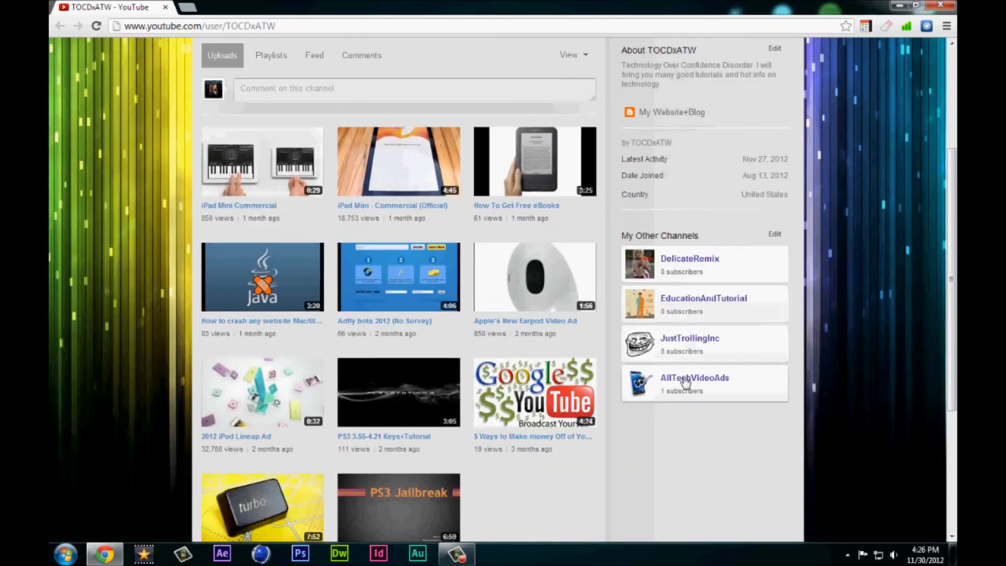
{"action": "right_click", "coordinate": [693, 377]}
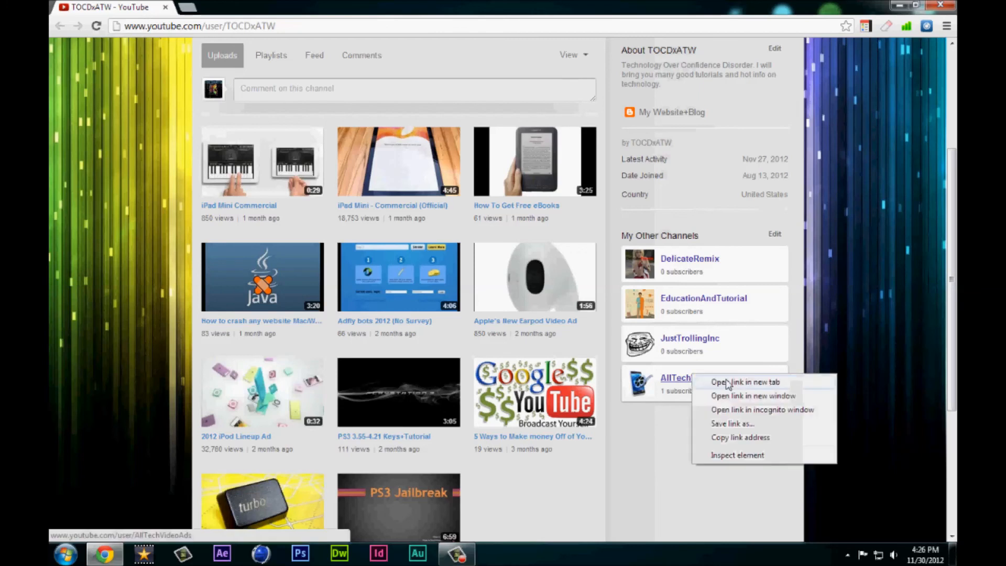
{"action": "left_click", "coordinate": [744, 382]}
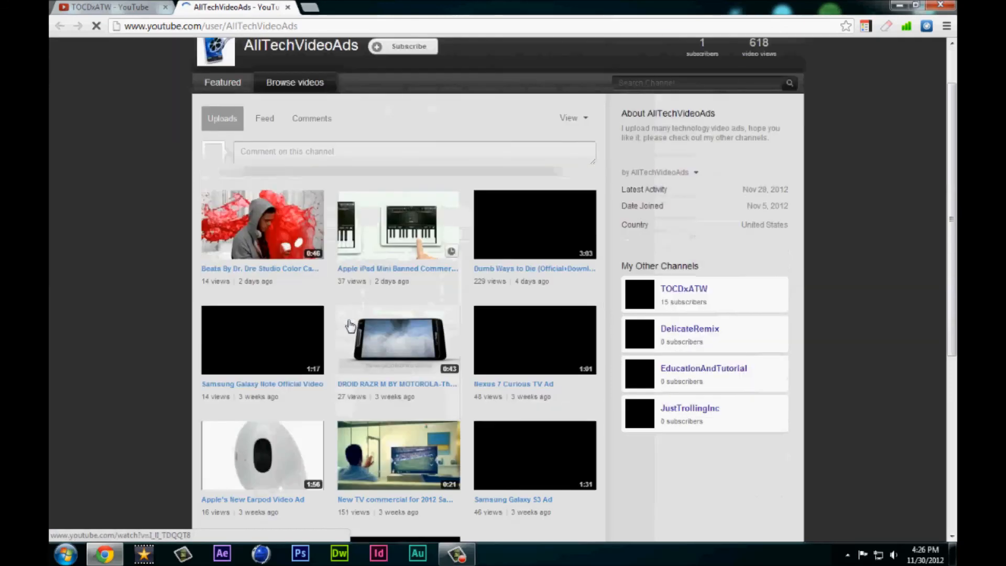
{"action": "scroll", "scroll_direction": "down", "scroll_amount": 3}
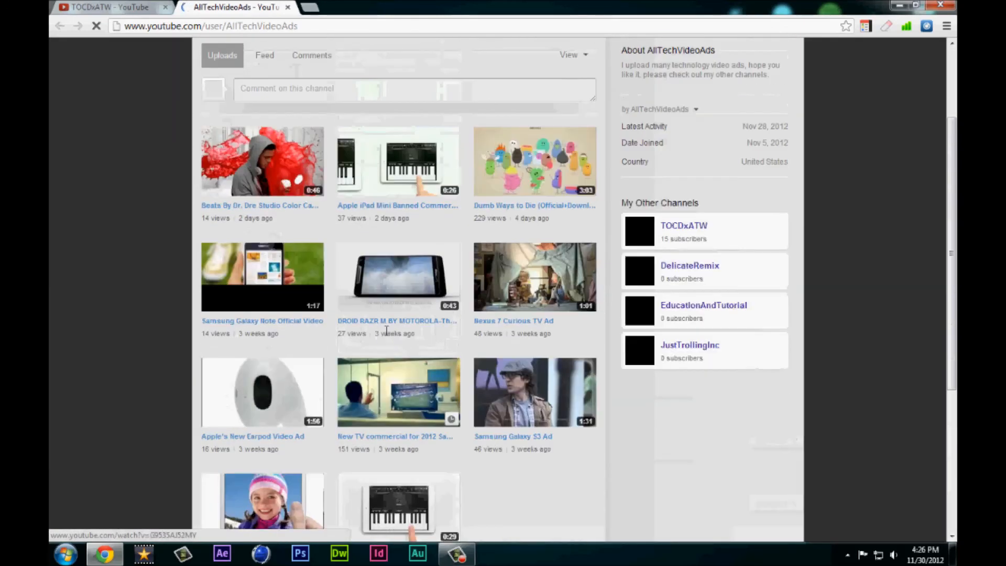
{"action": "scroll", "scroll_direction": "down", "scroll_amount": 3}
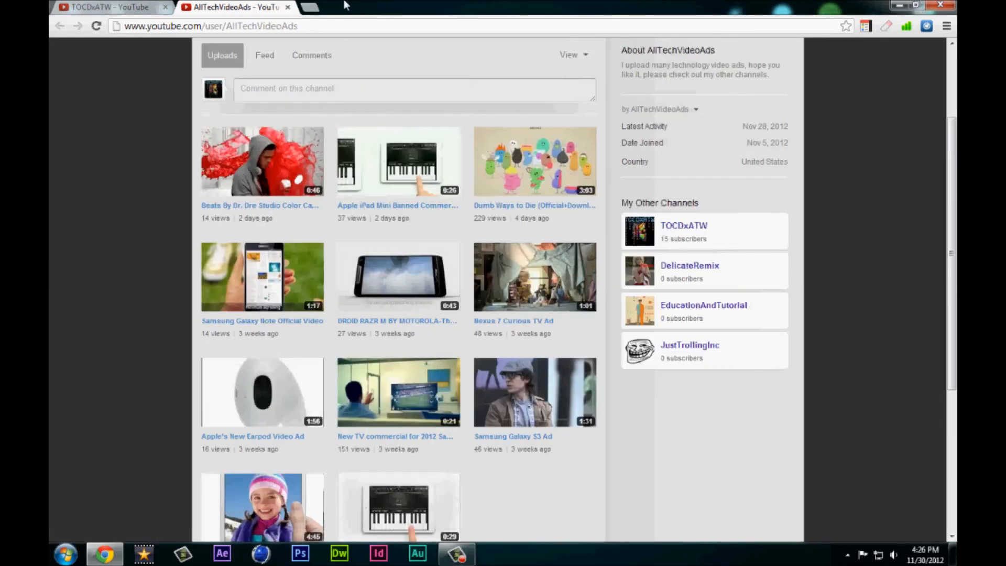
{"action": "left_click", "coordinate": [110, 7]}
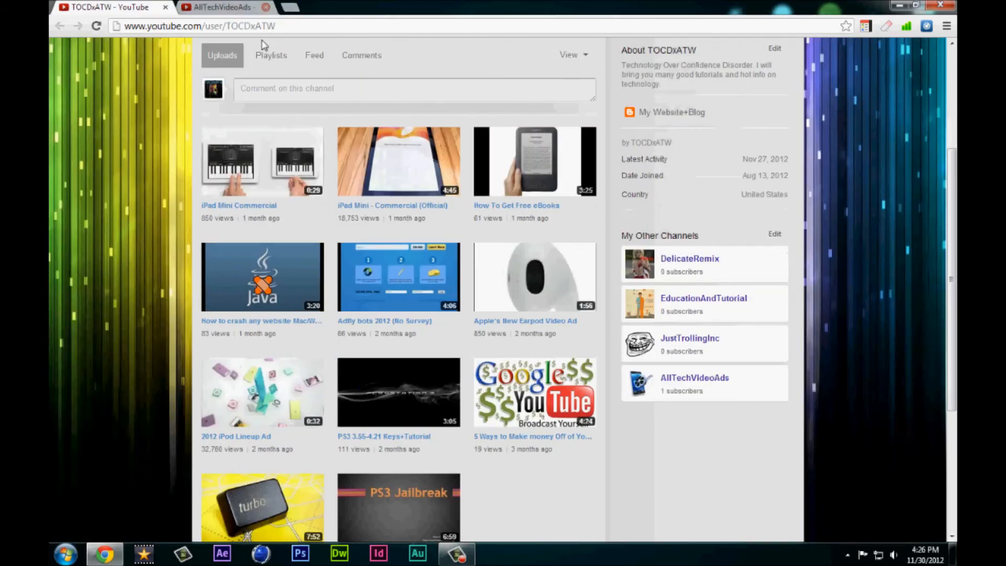
{"action": "left_click", "coordinate": [263, 8]}
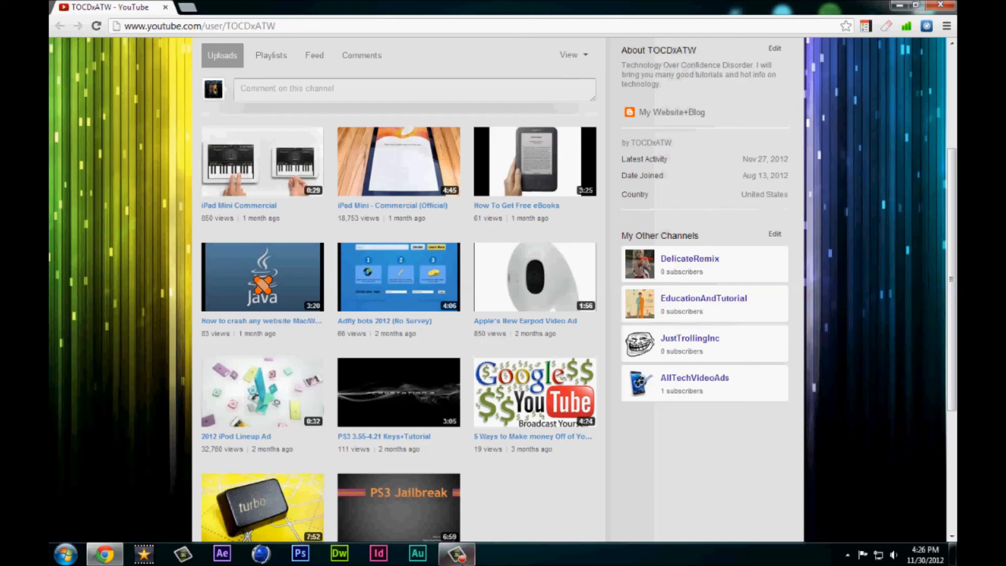